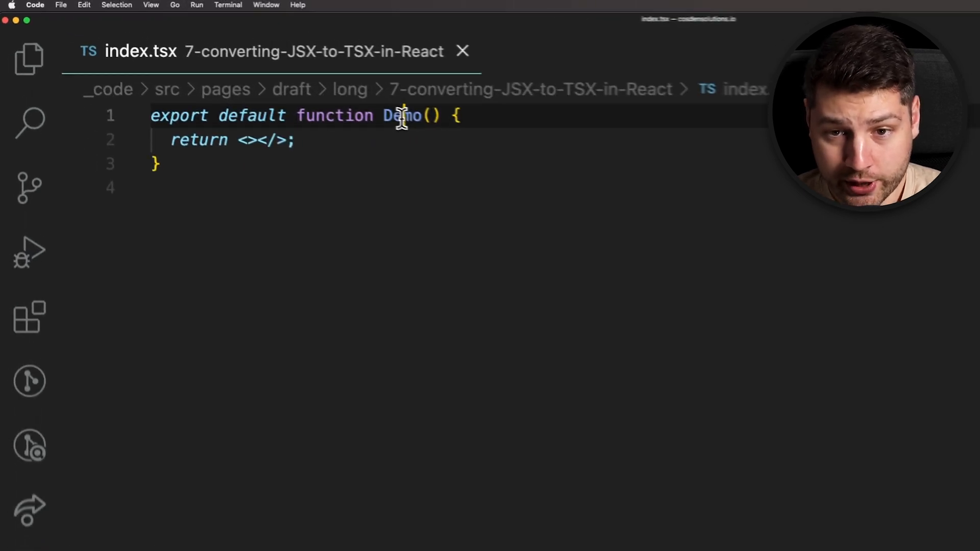
Declare `type DemoProps = { firstName: string; }` above the Demo component
double_click(402, 116)
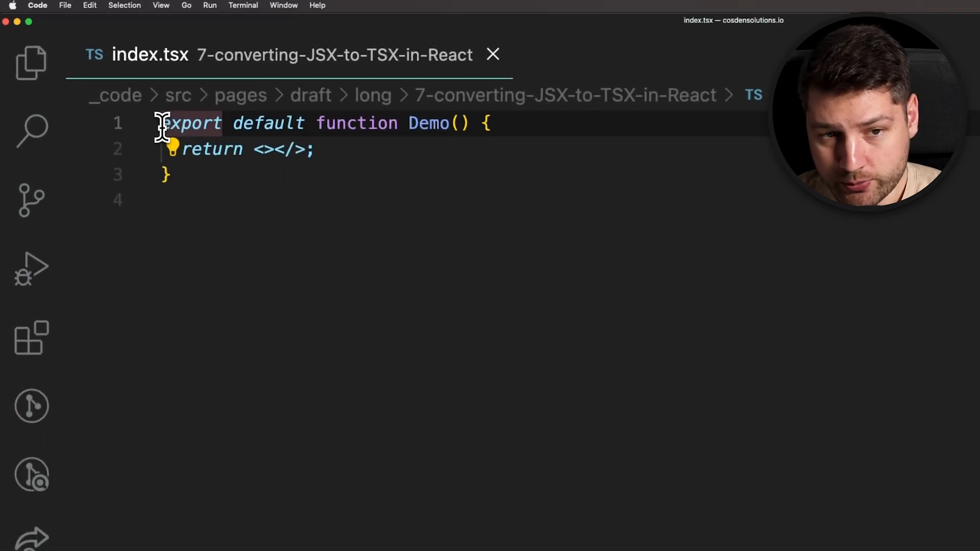
text(type)
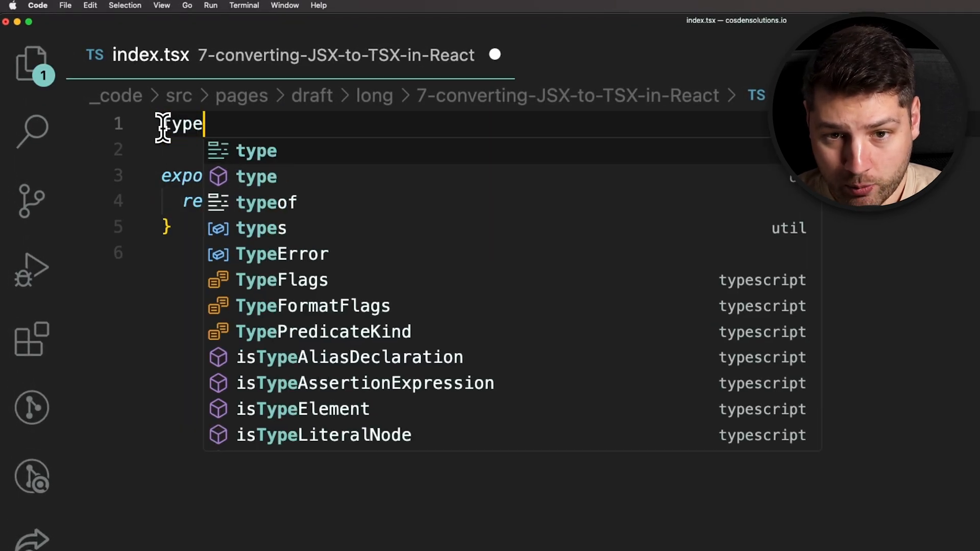
text(DemoProps =)
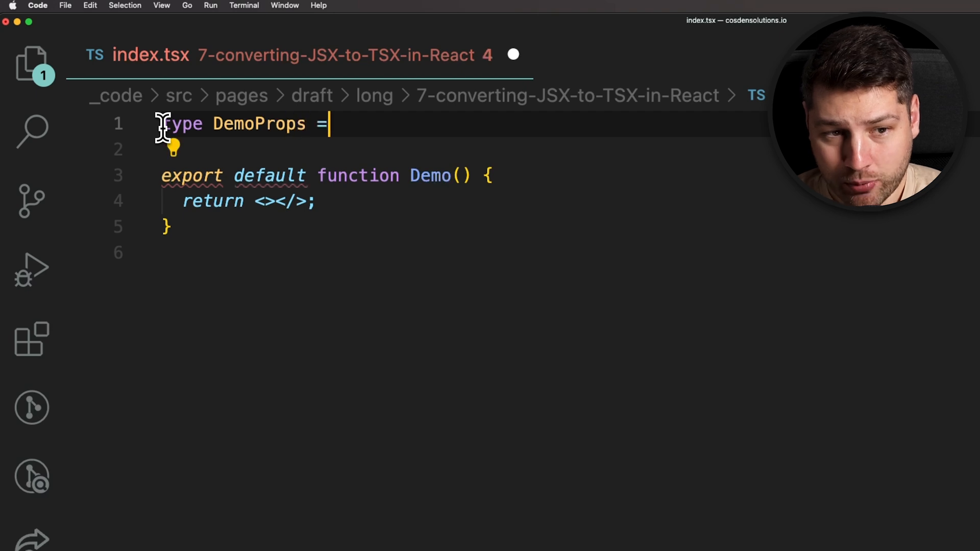
text({)
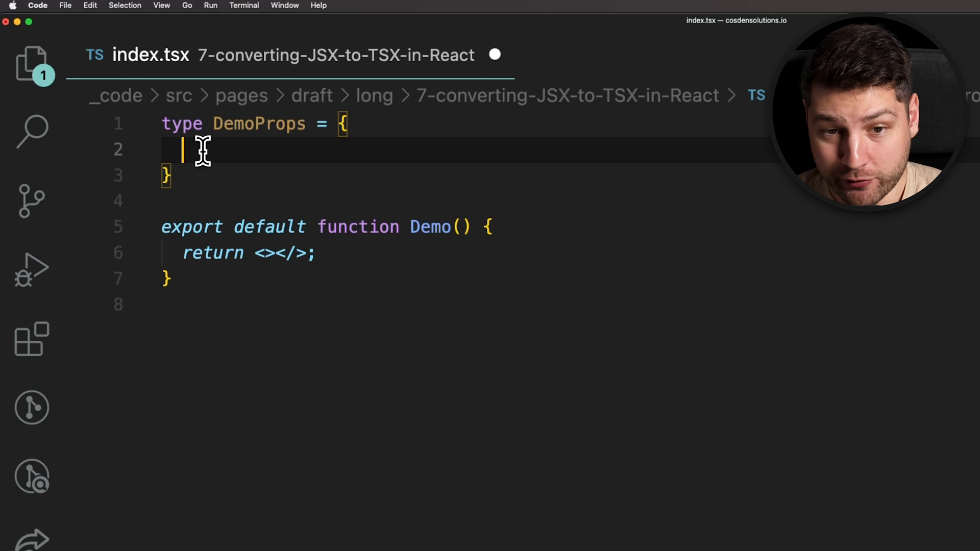
text(firstName: string;)
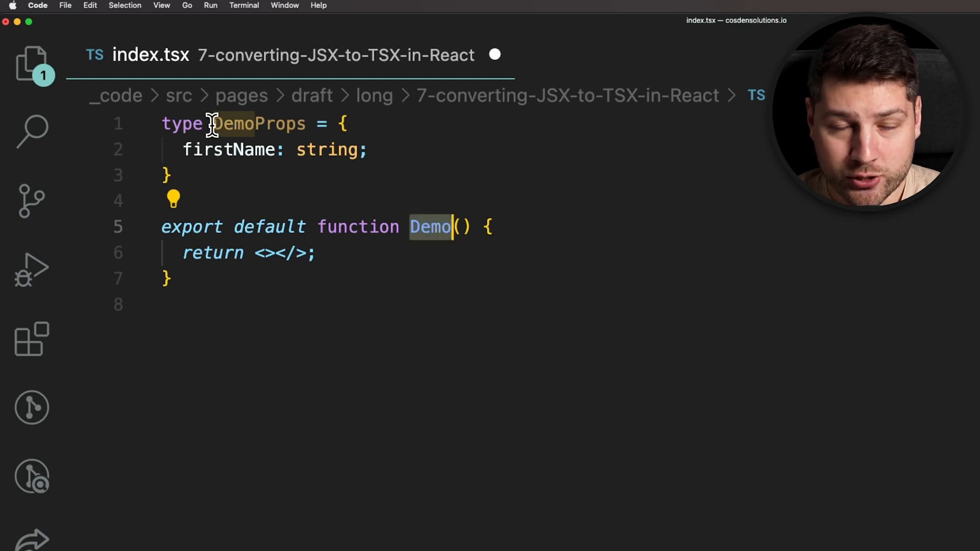
double_click(256, 124)
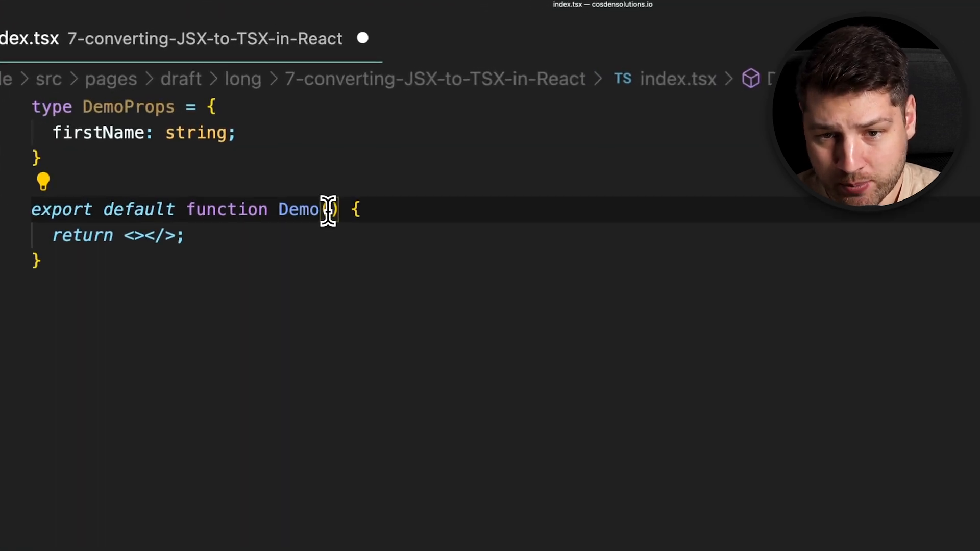
Type Demo's parameter as DemoProps and destructure `{ firstName }` directly in the signature
text(props:)
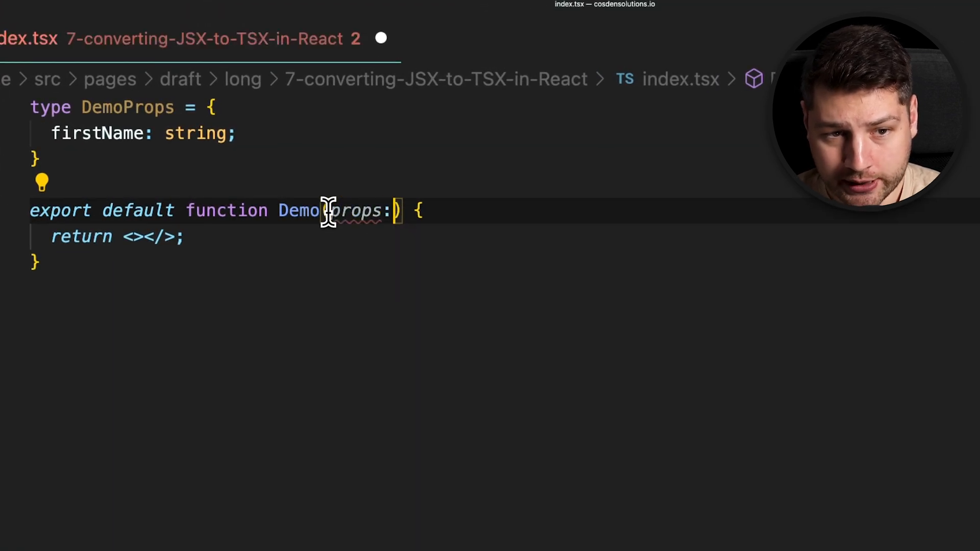
text(DemoProps)
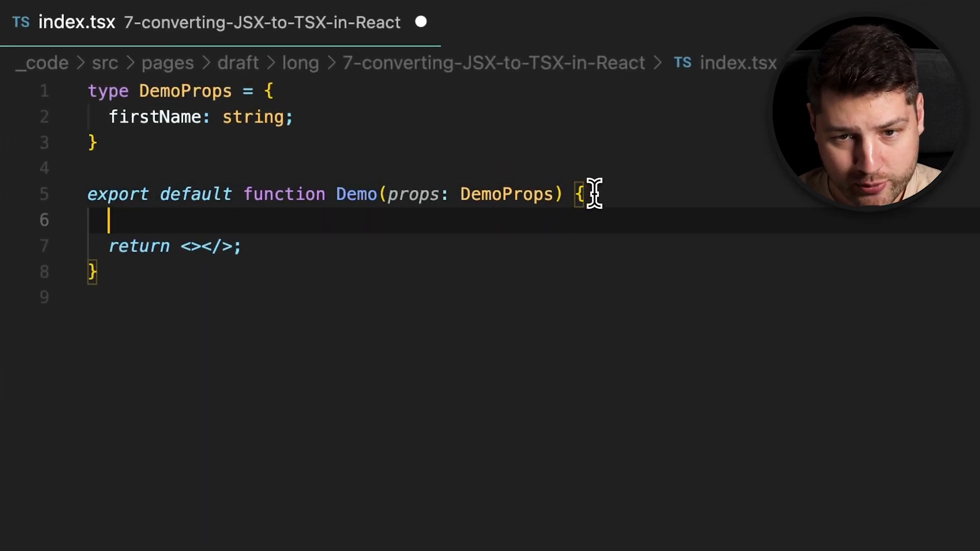
text(props.)
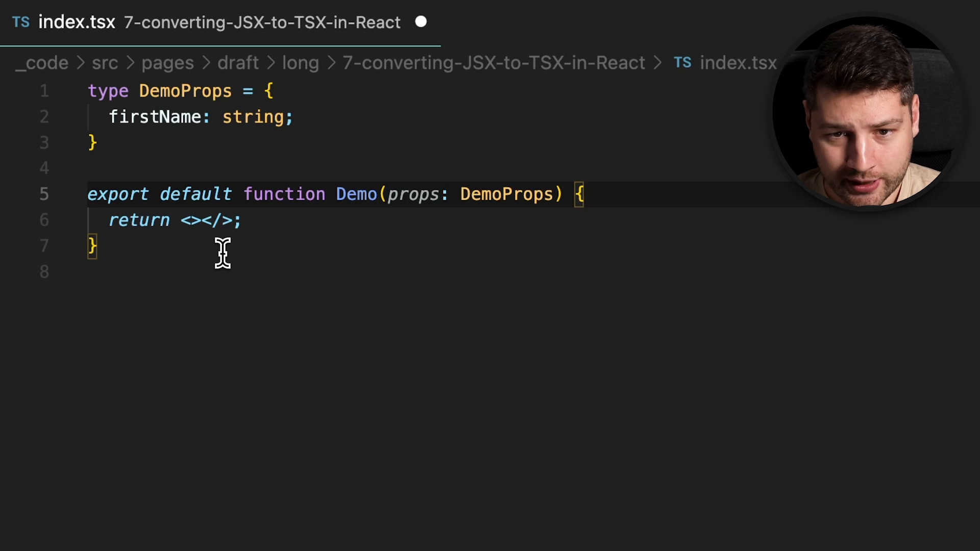
mouse_move(417, 194)
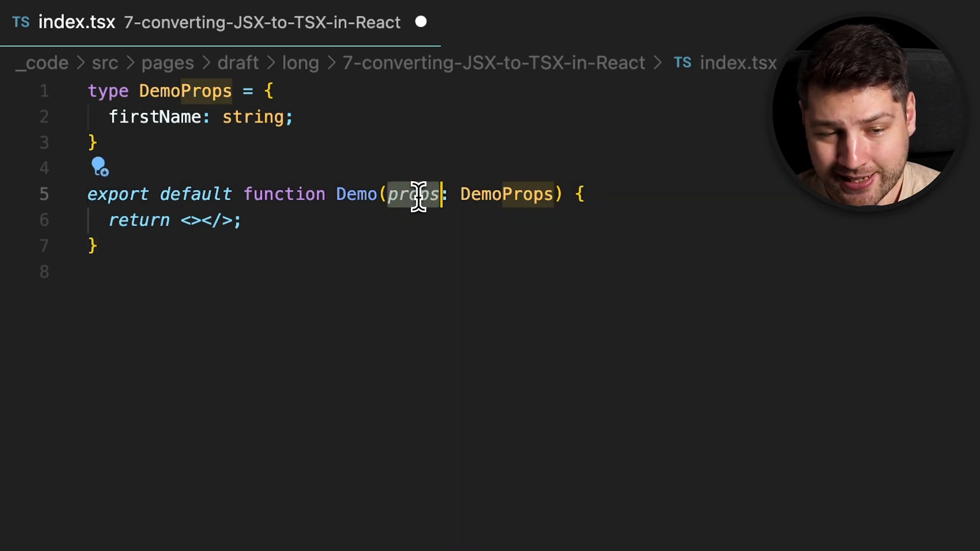
text({ firstName)
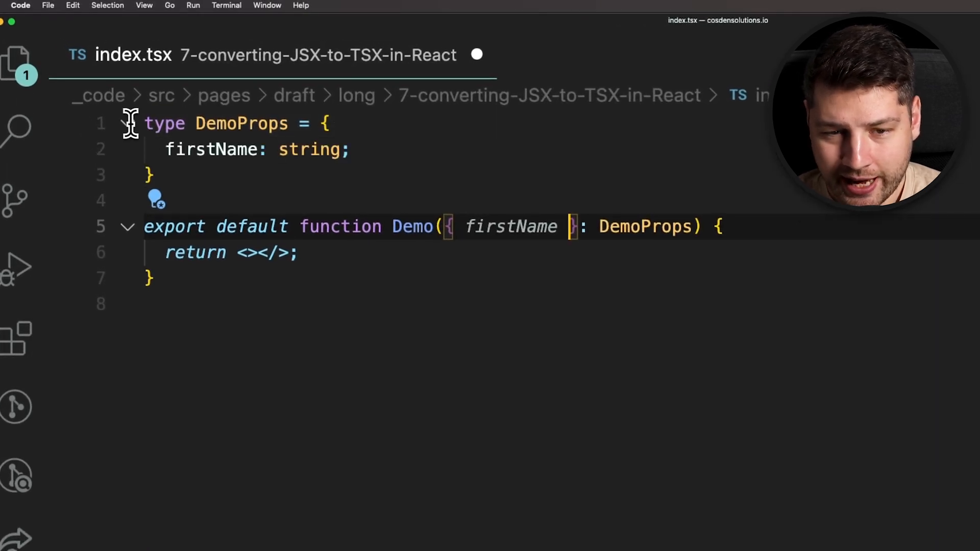
Import useState from react and declare `const [count, setCount] = useState(0);` in Demo
text(im)
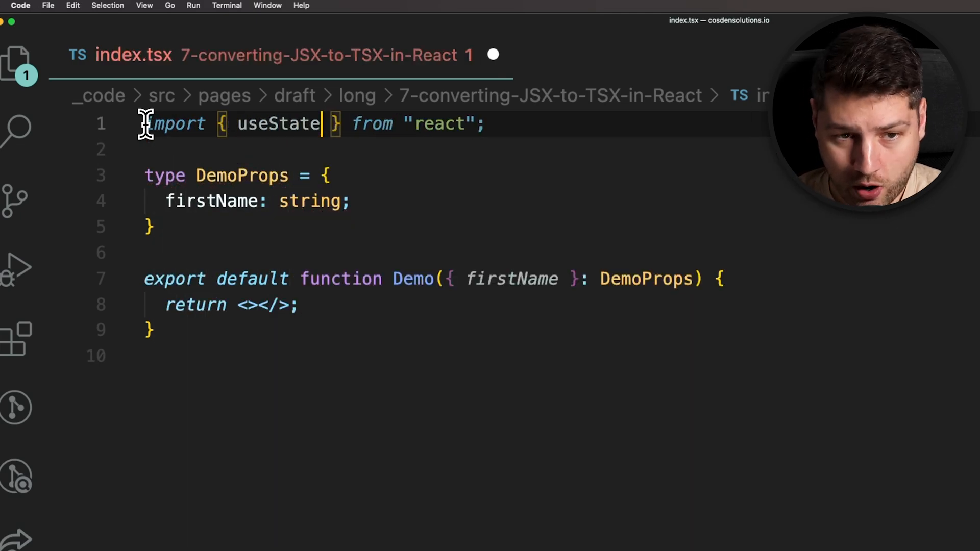
text(const [count, setCount)
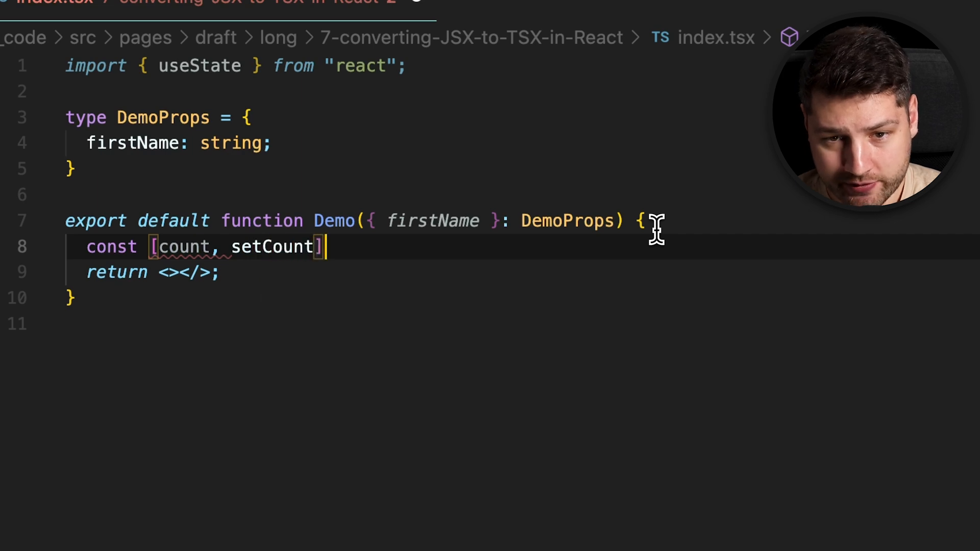
text(= useState)
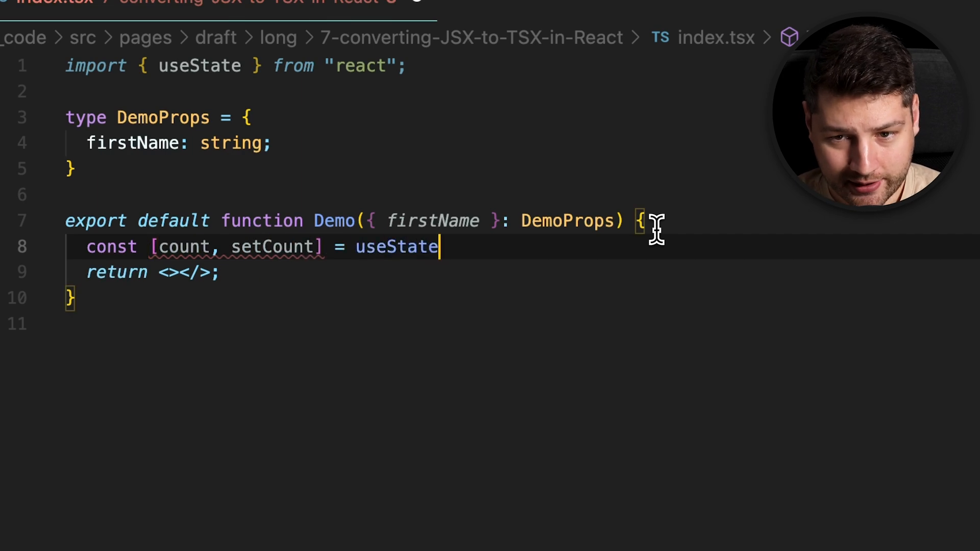
text((0);)
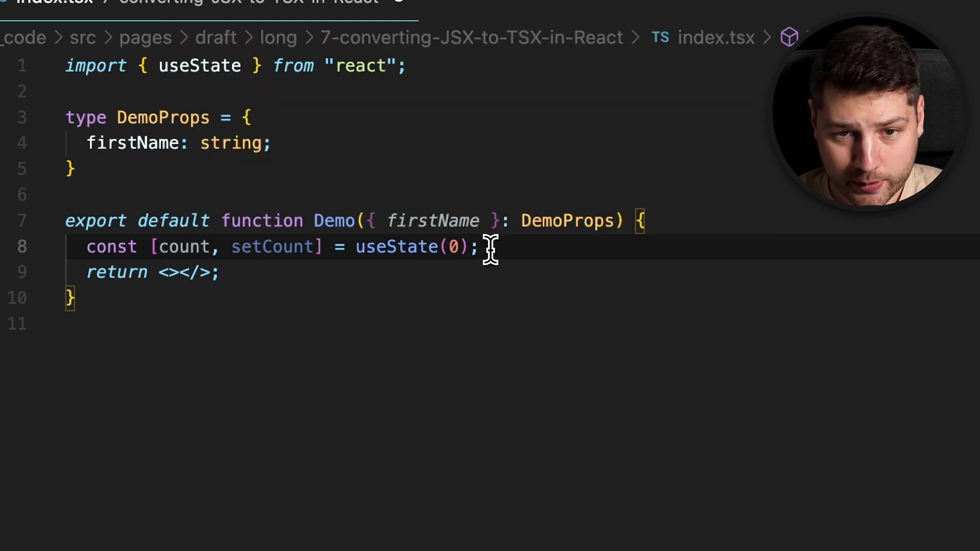
mouse_move(397, 246)
text(<>)
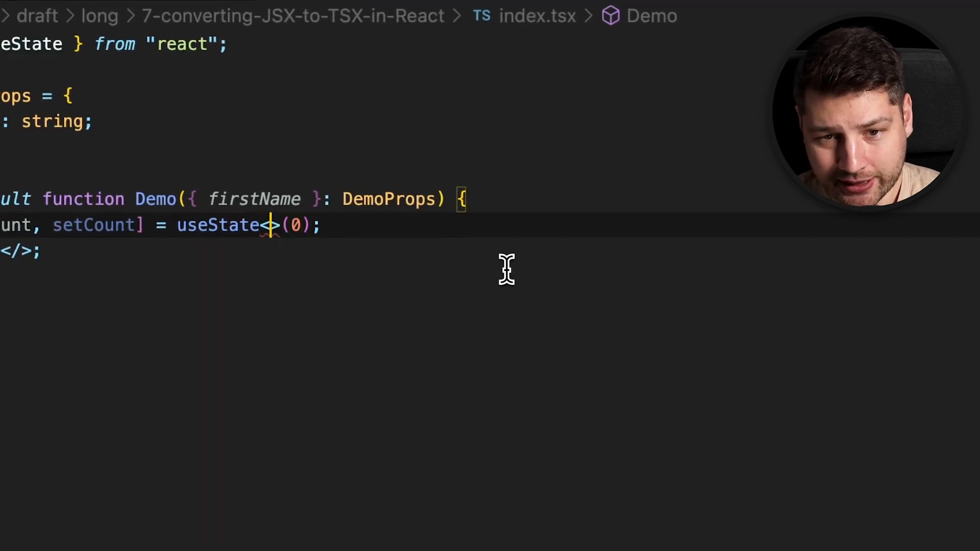
Type count state as `{ value: number } | undefined` with initial `{ value: 0 }`
text(number)
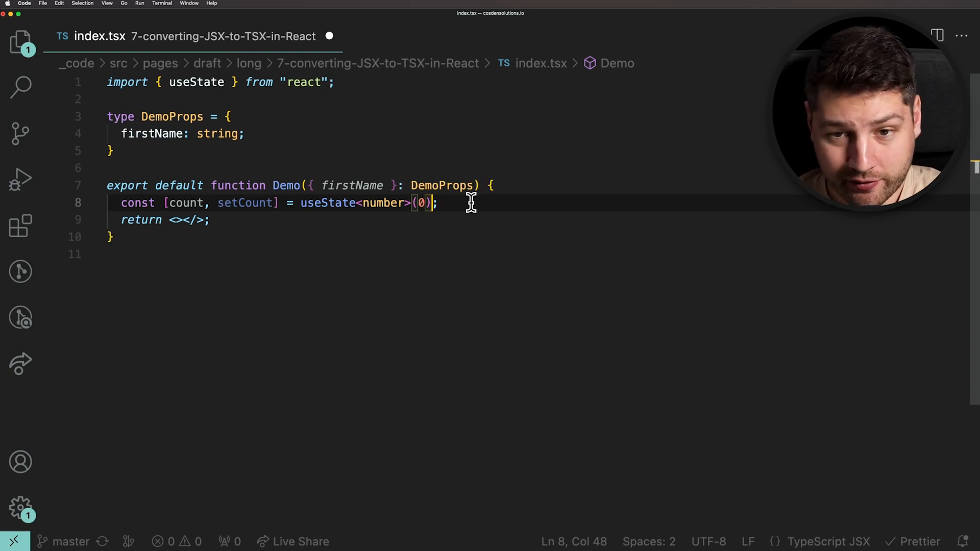
key(Backspace)
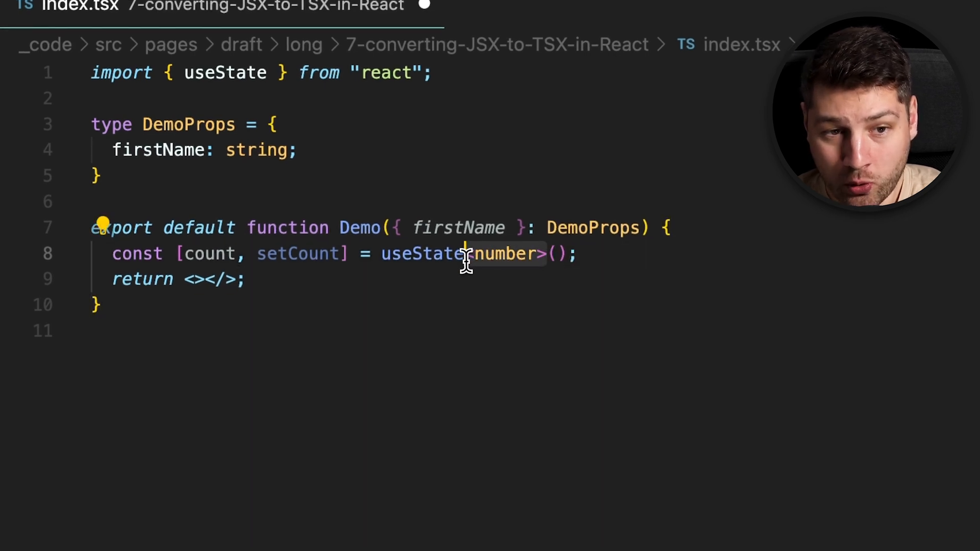
key(Backspace)
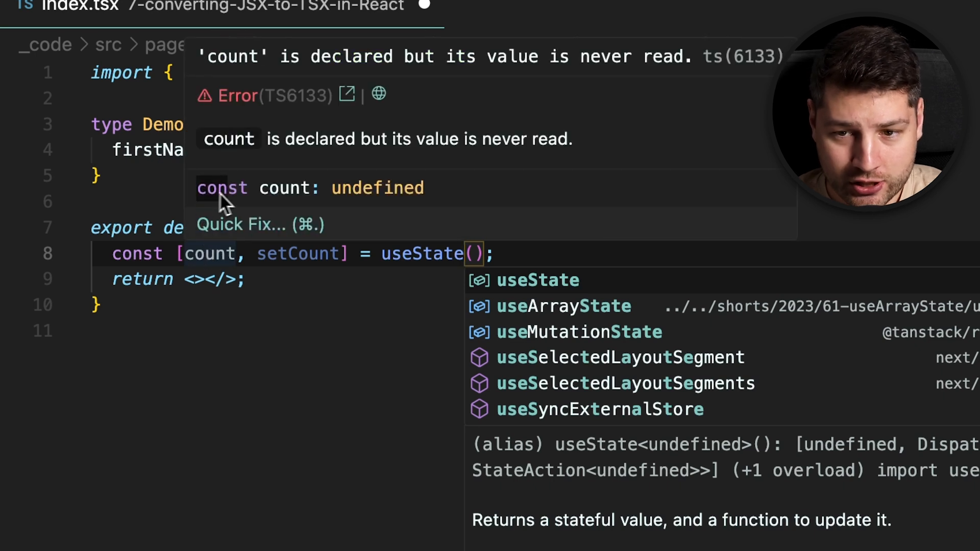
mouse_move(438, 206)
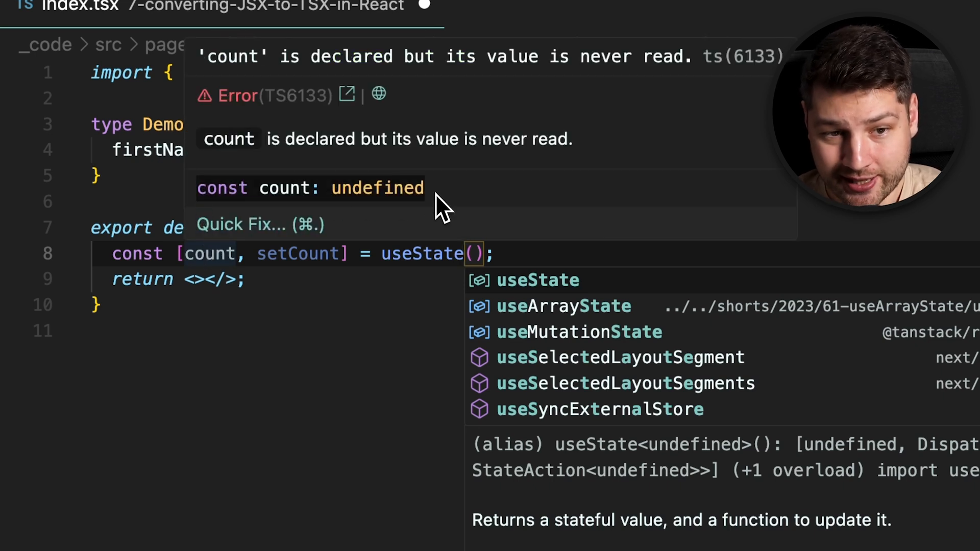
mouse_move(378, 216)
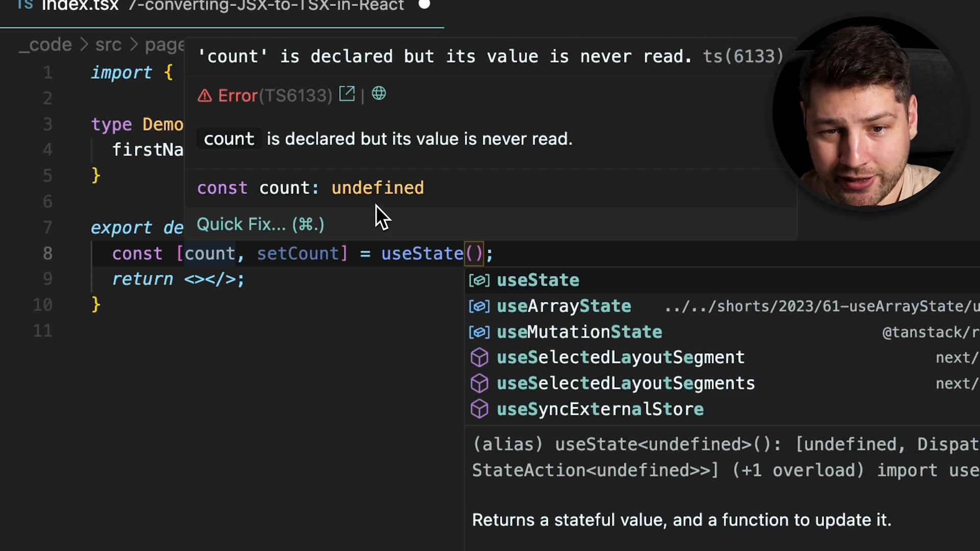
text(<number>)
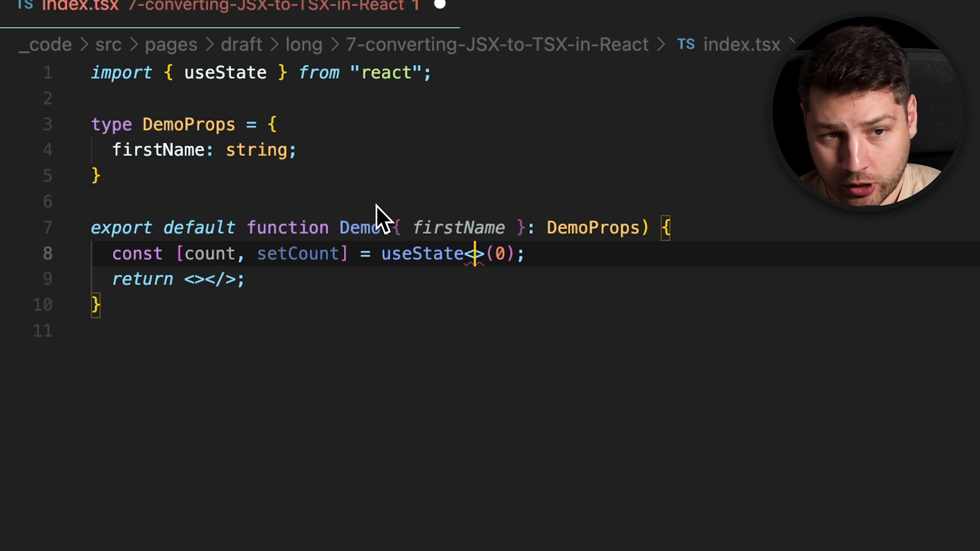
text({value: })
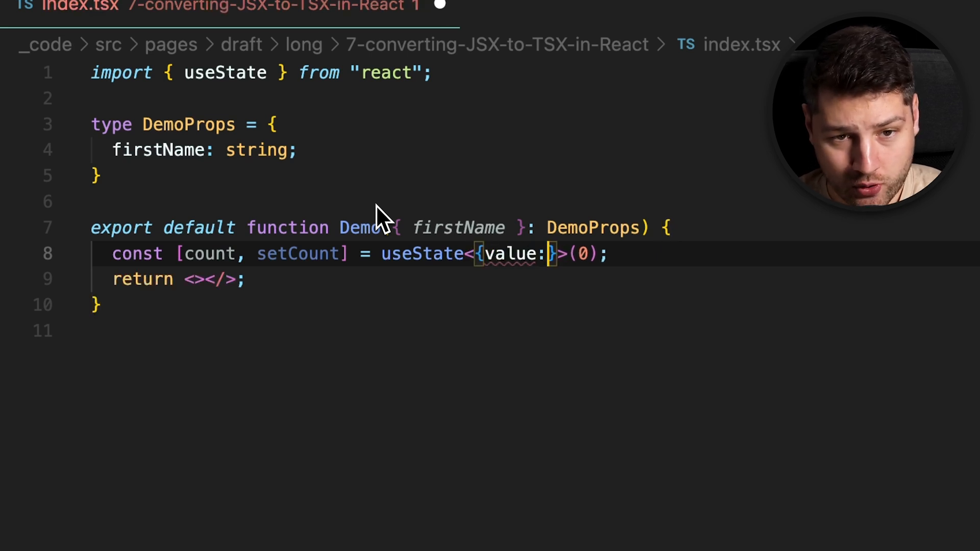
text(number)
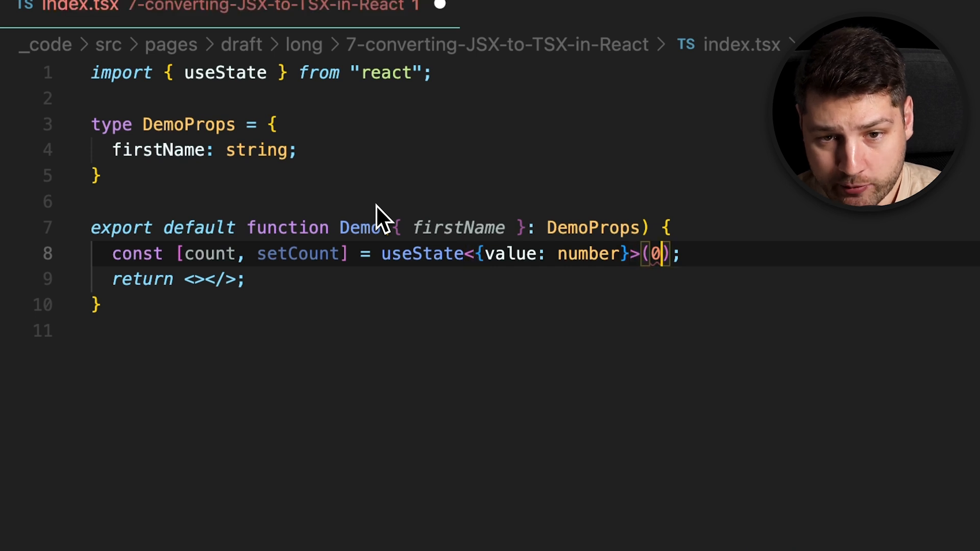
text({value: })
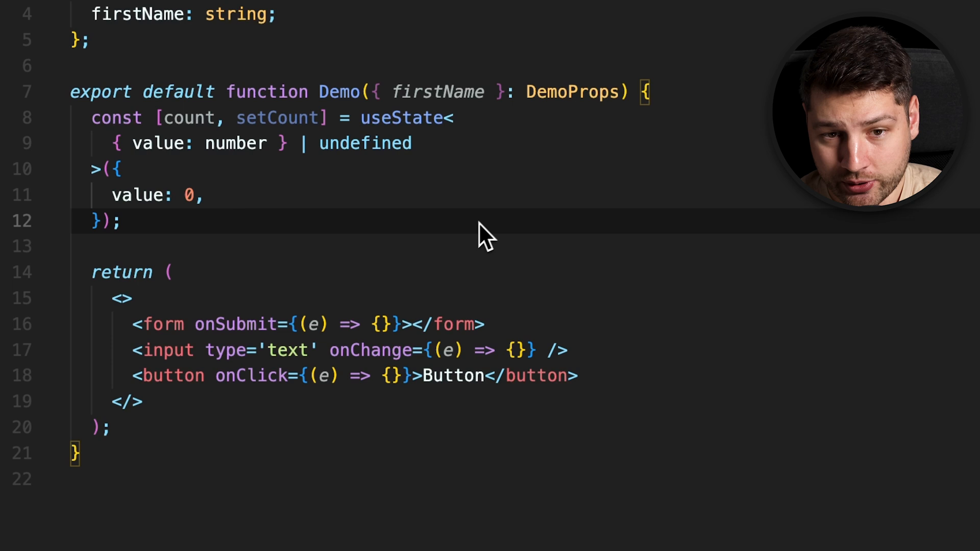
Add `const handleClick = (e) => {};` on a new line below the state declaration
click(280, 350)
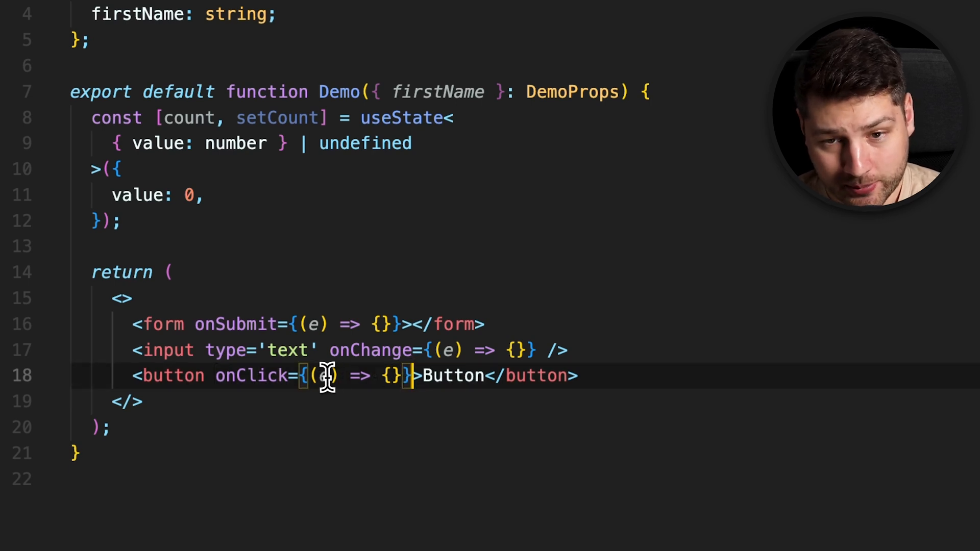
mouse_move(319, 375)
text(const handleClick = (e) => {};)
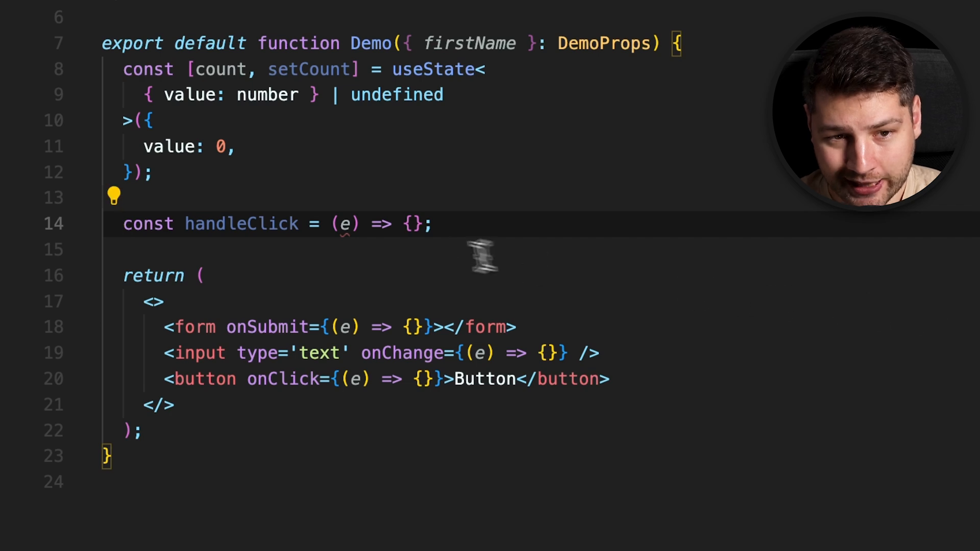
Annotate handleClick's e as `React.MouseEvent<HTMLButtonElement, MouseEvent>`
text(R)
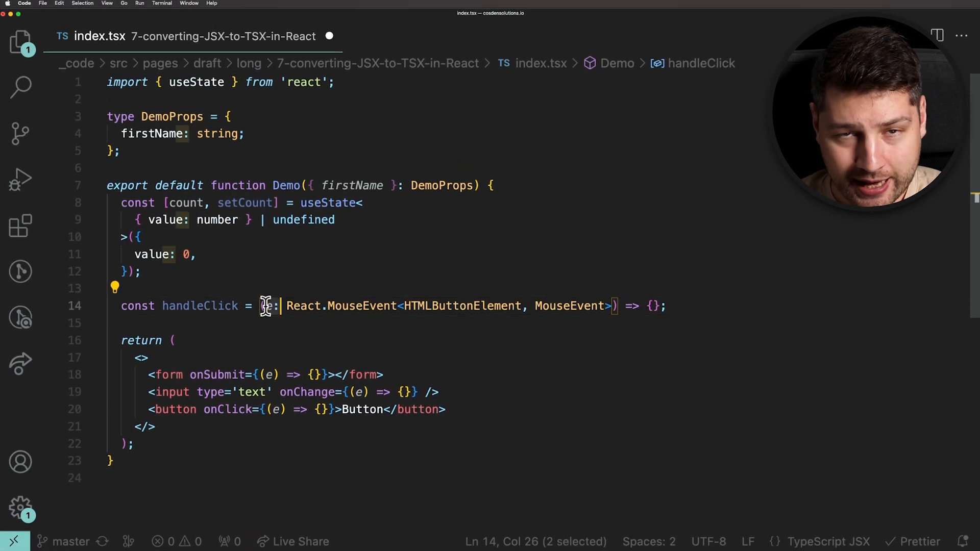
drag(262, 305, 616, 305)
text(const fetchUser = () => {};)
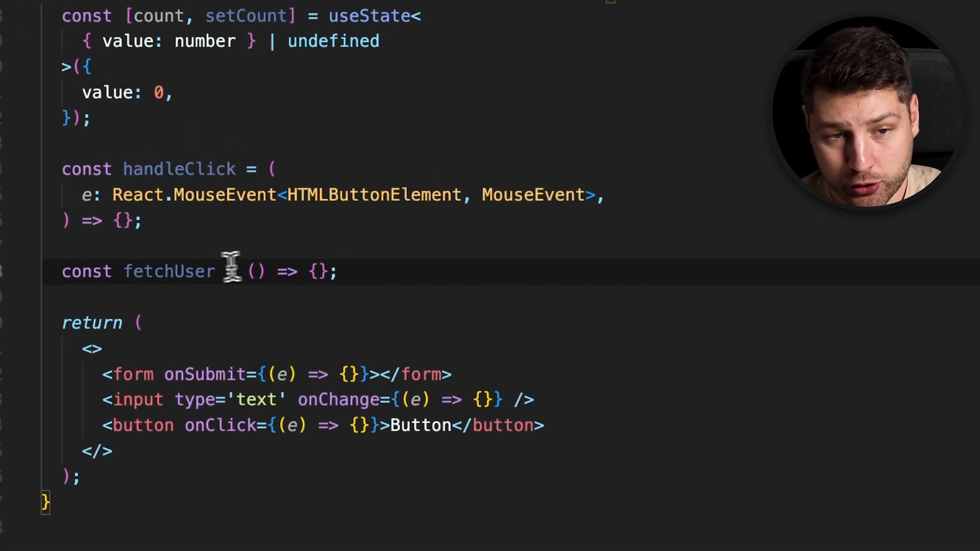
Give fetchUser `userId: number` and `fetchOptions: { staleTime: number | undefined }`, returning `{ id: userId }`
double_click(167, 271)
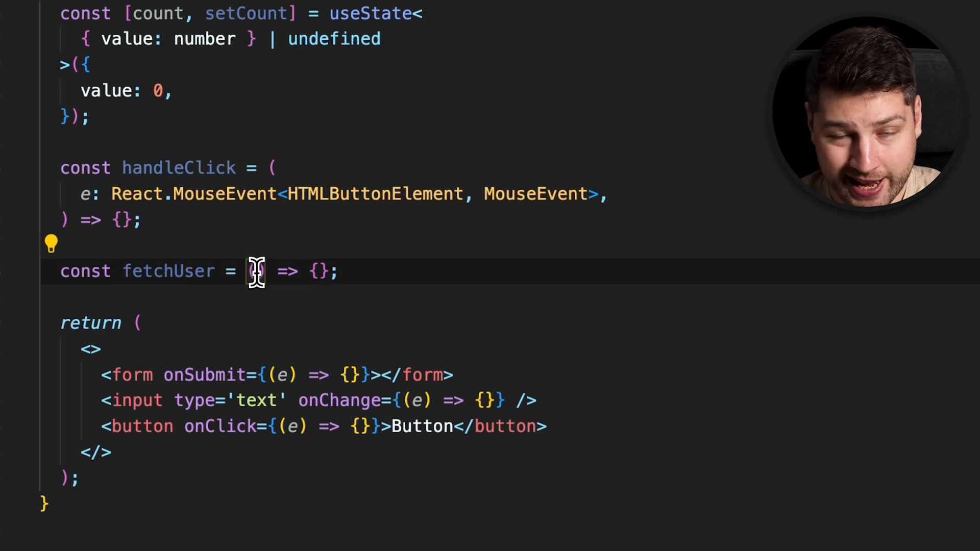
text(userId)
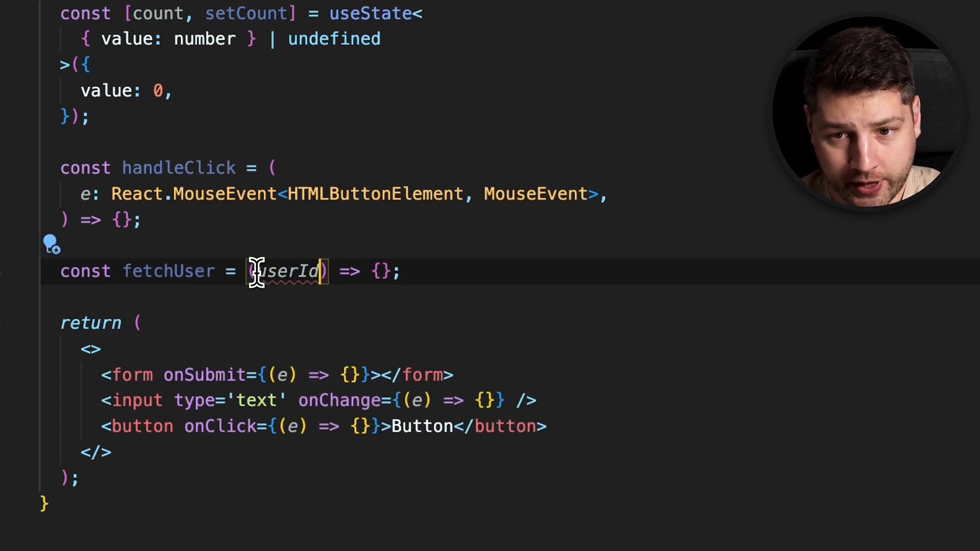
text(: number, fetchOptions)
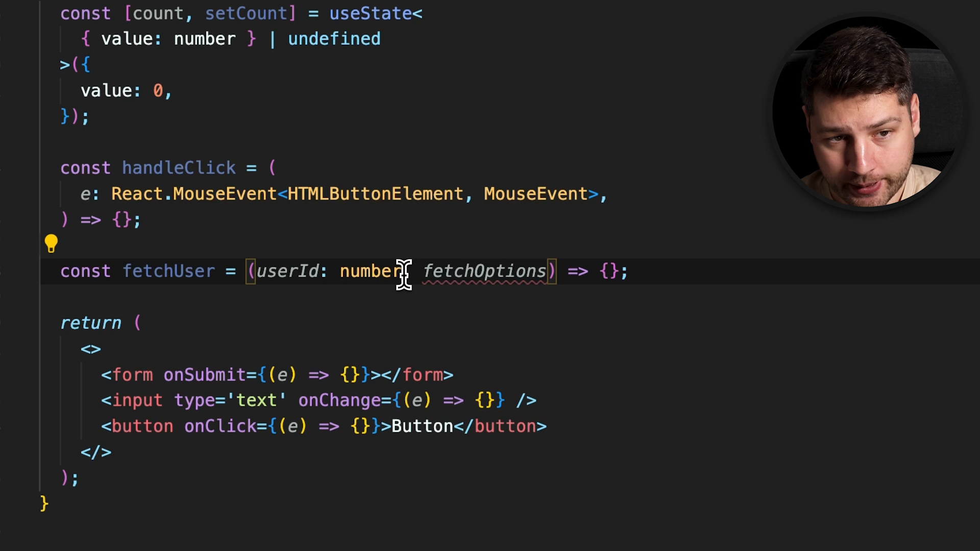
text(: {})
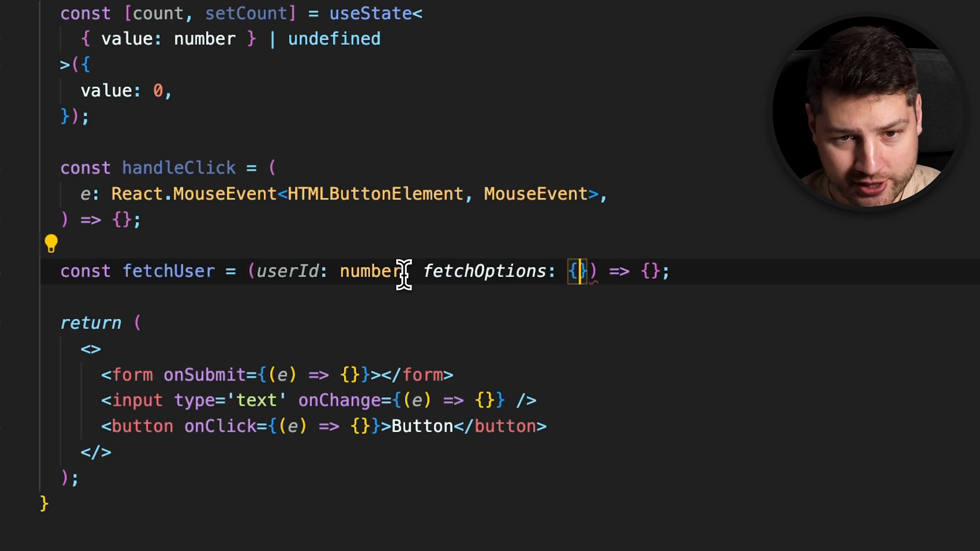
text(staleTi)
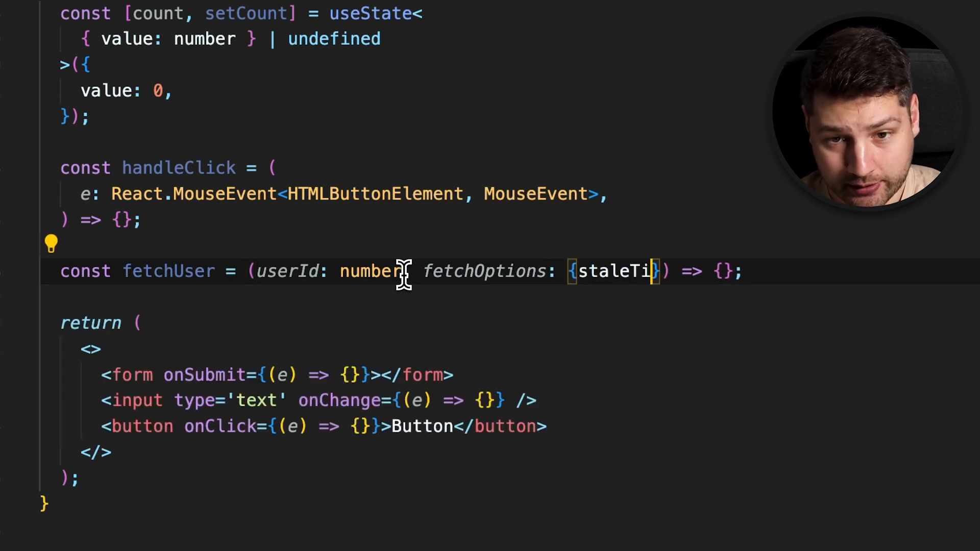
text(me: number)
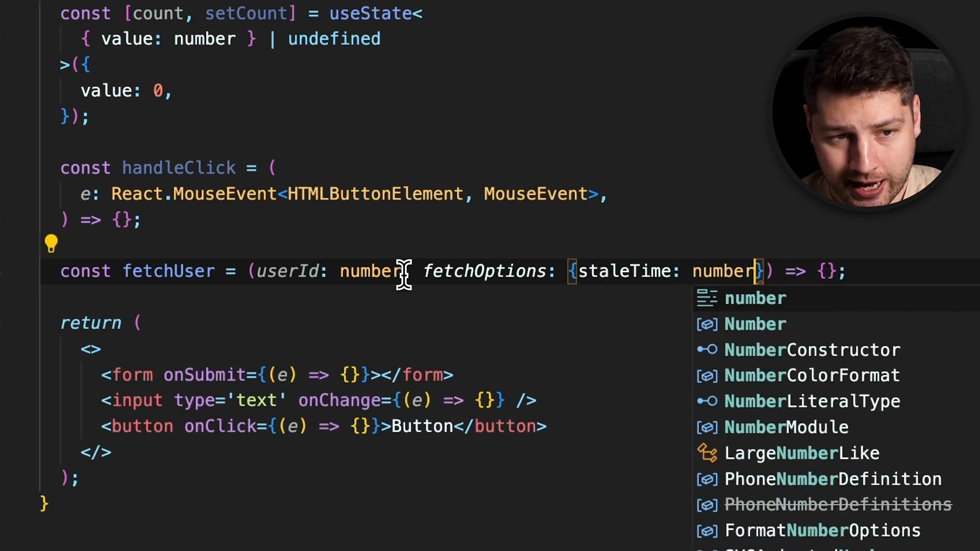
text(| undefined)
text(return { id: userI})
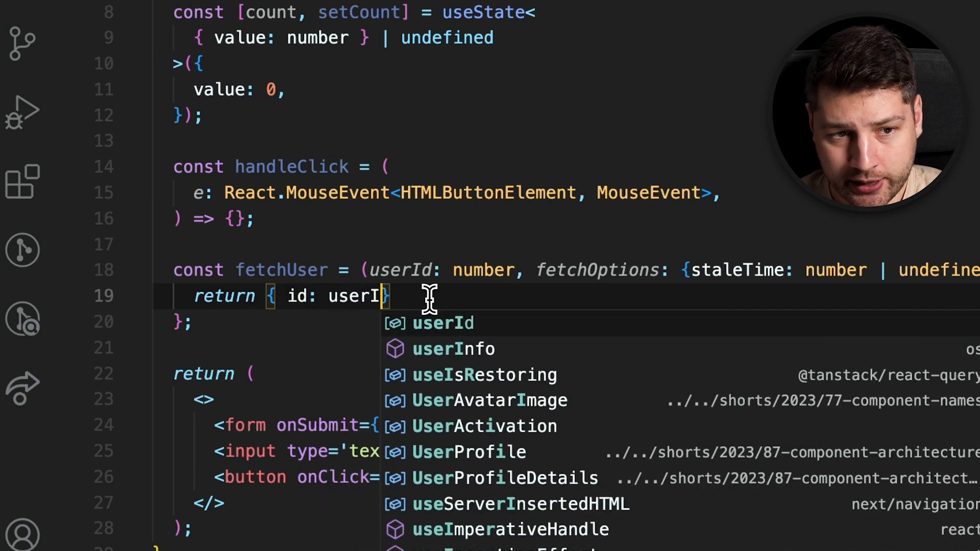
key(Tab)
text(useEffect(() => {)
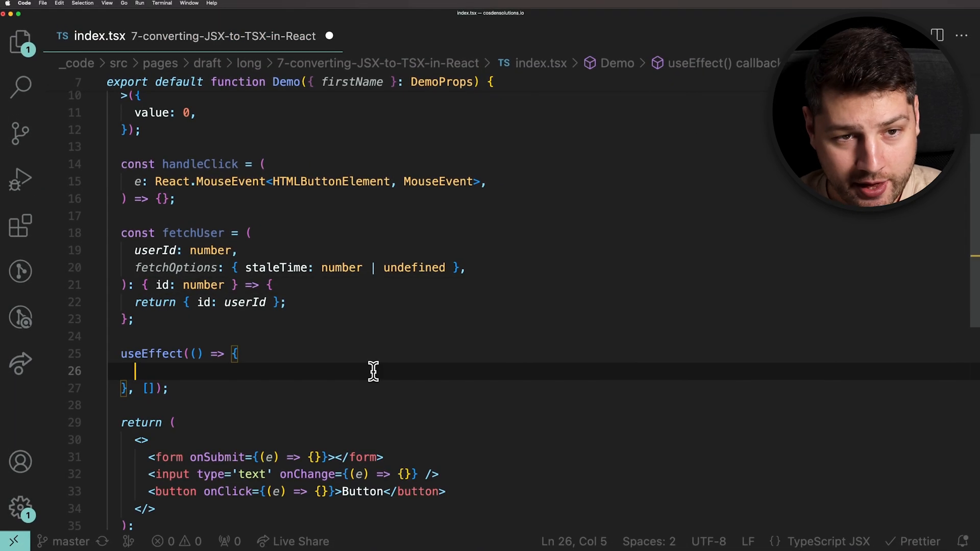
Inside useEffect, add `const user = fetchUser(1, { staleTime: 1000 });` and save
text(const user = fetchUser(1, { staleTime: 1000 });)
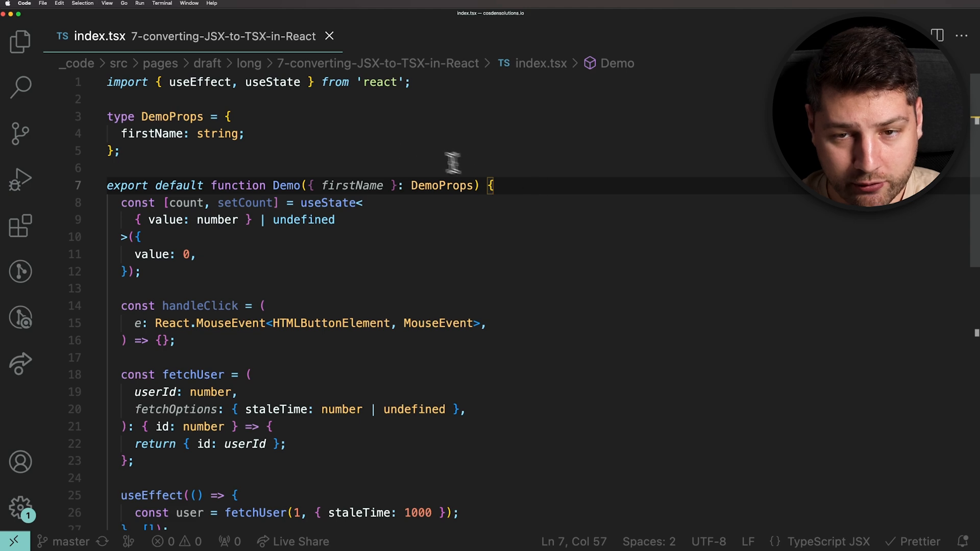
Import useRef and declare `const inputRef = useRef<HTMLInputElement>(null);`
text(use)
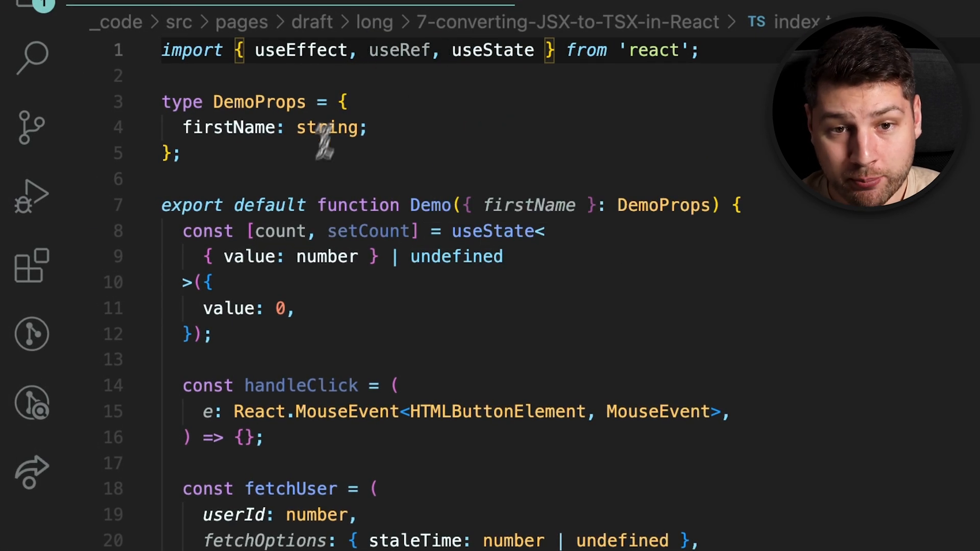
text(cons)
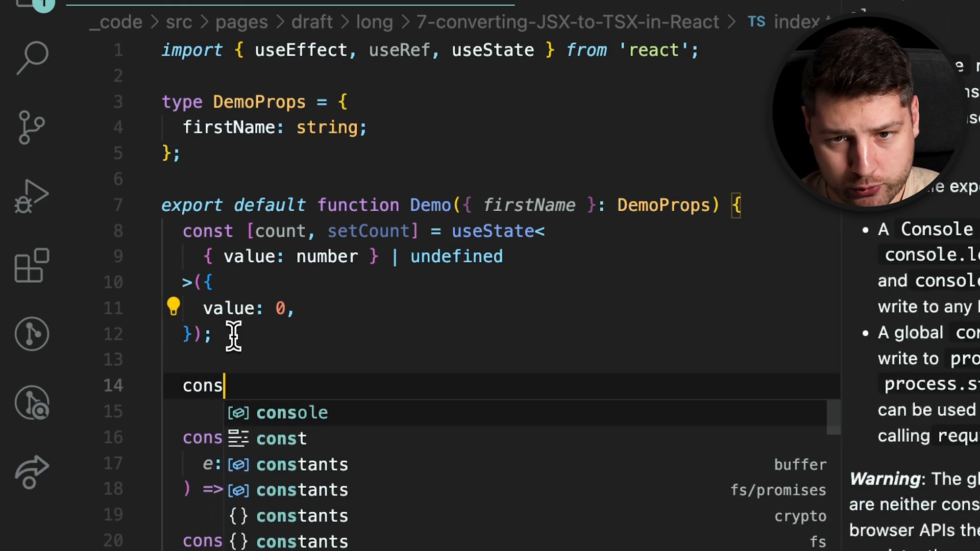
text(t inputRef = u)
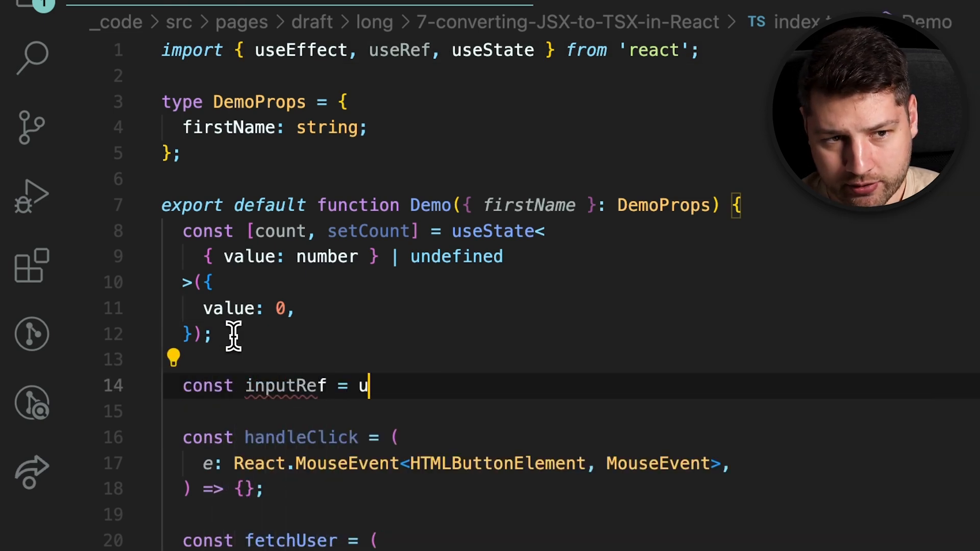
text(seRef(null);)
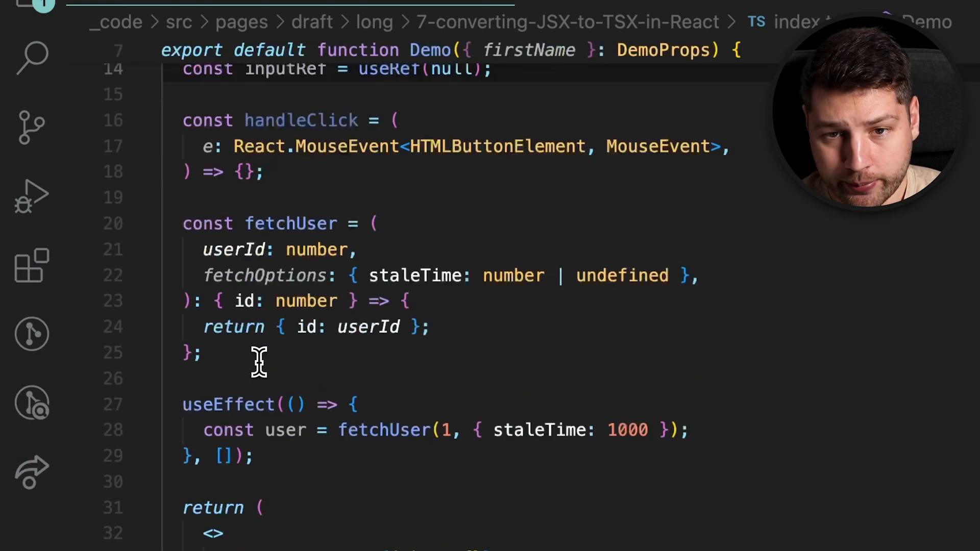
text(re)
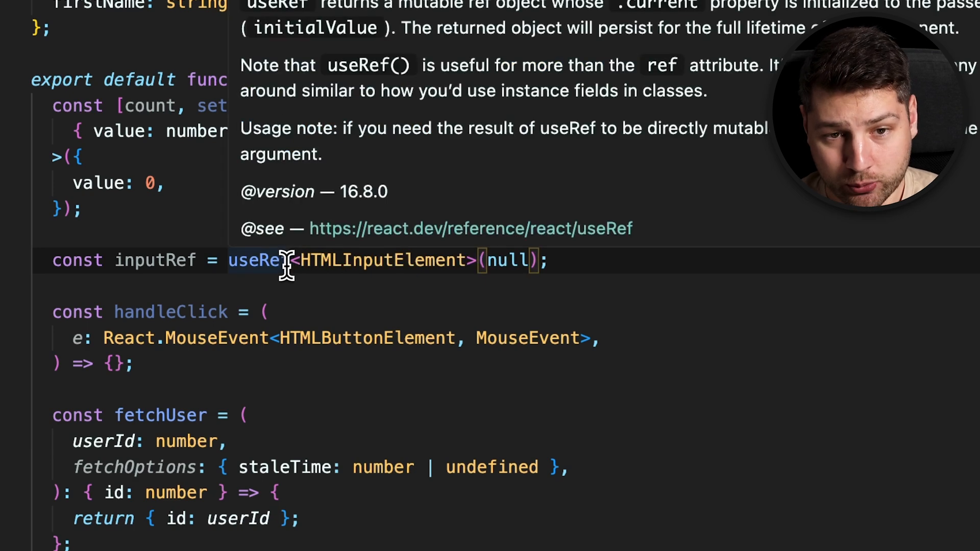
drag(294, 261, 465, 260)
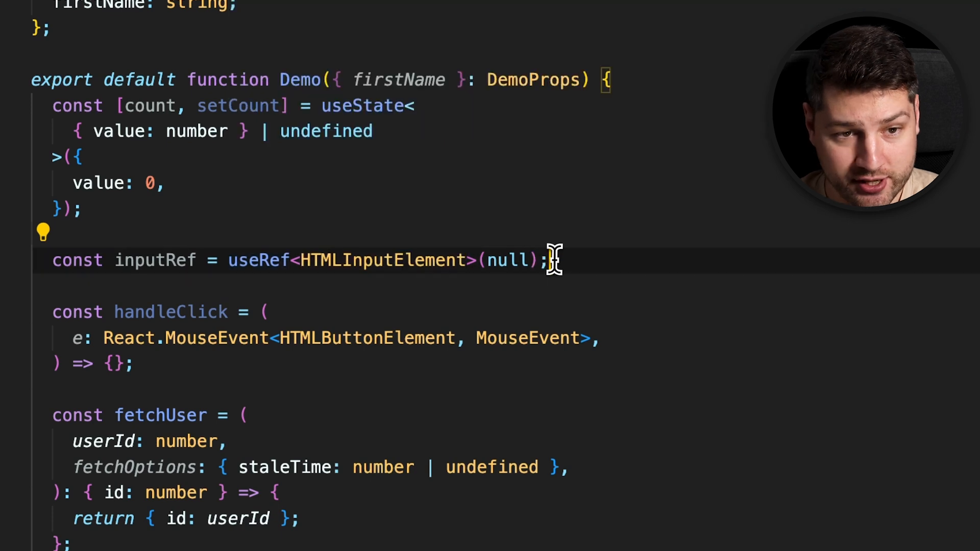
Call `inputRef.current?.focus()` on the line below the ref
text(inputRef.)
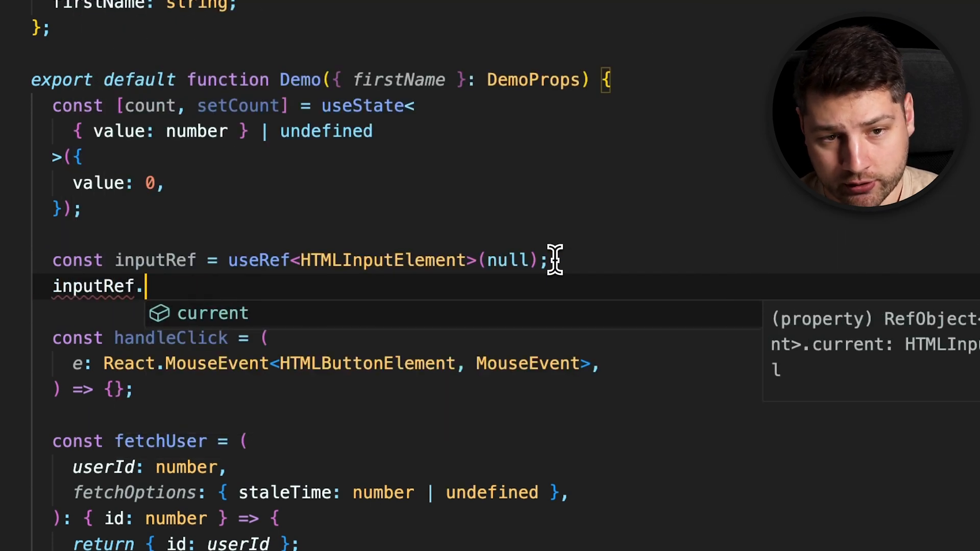
text(current?.focus)
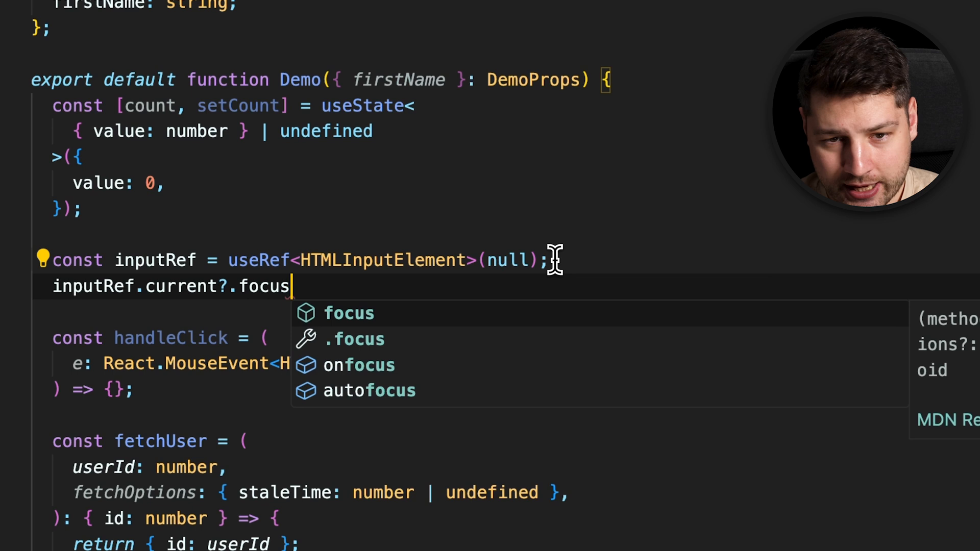
text(()
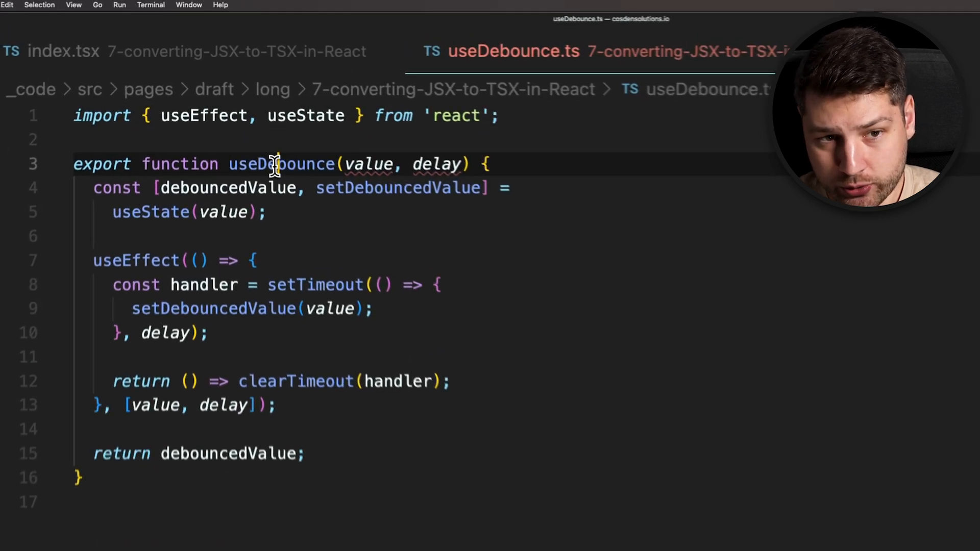
mouse_move(280, 164)
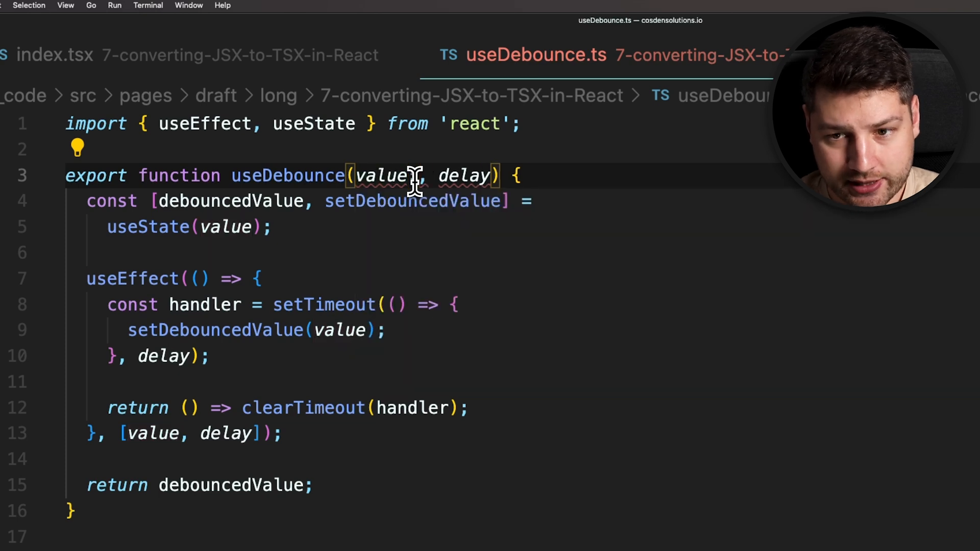
Annotate useDebounce's value and delay parameters as `: number`
text(: number)
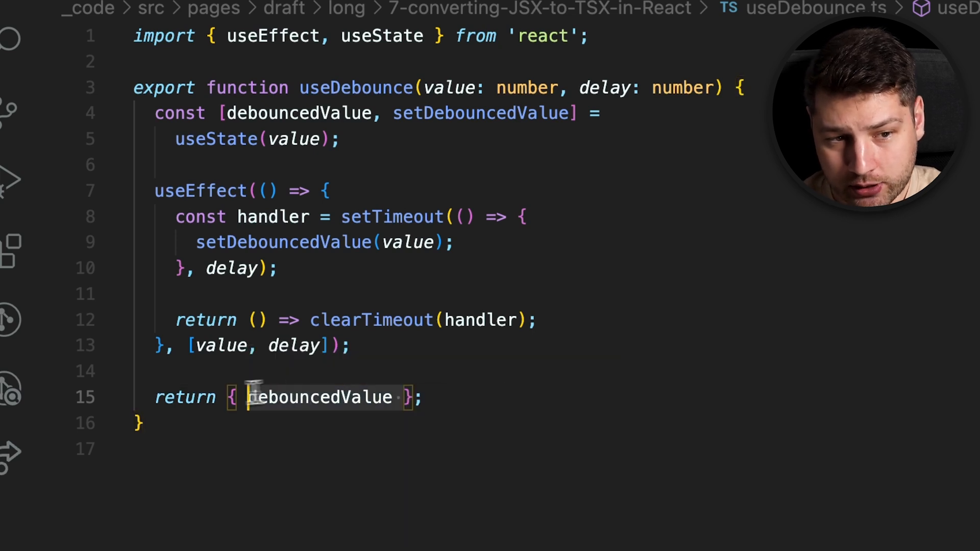
Return [debouncedValue, setDebouncedValue] as const so the hook yields a readonly tuple
text(d)
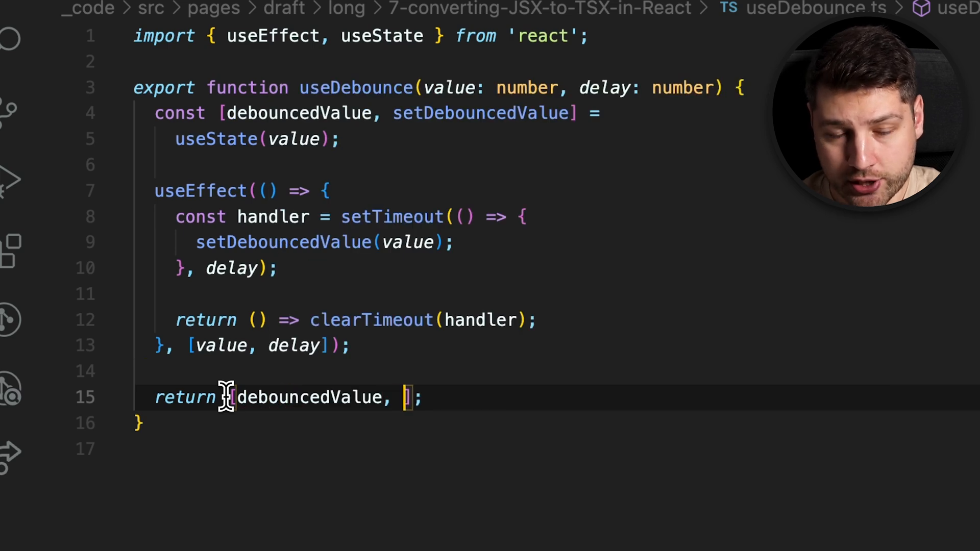
text(setDebou)
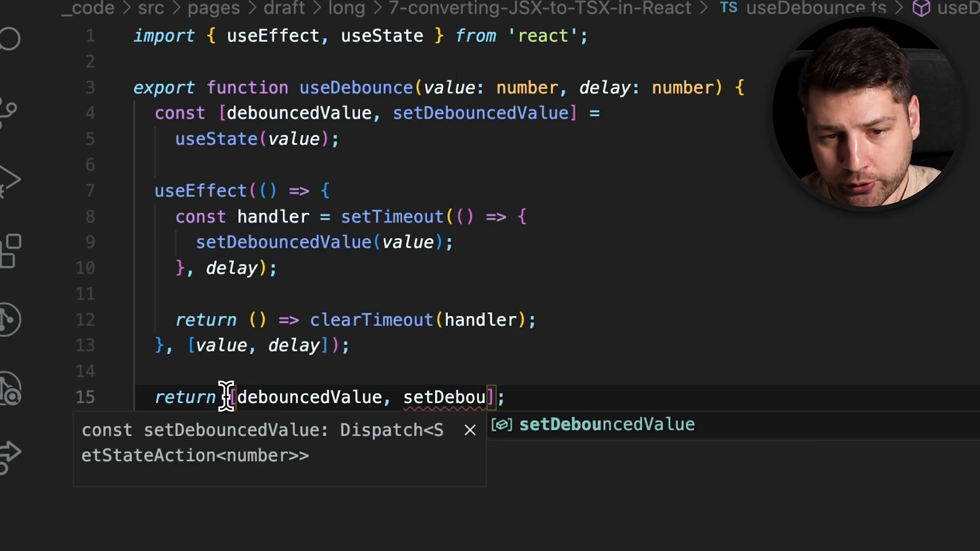
key(Tab)
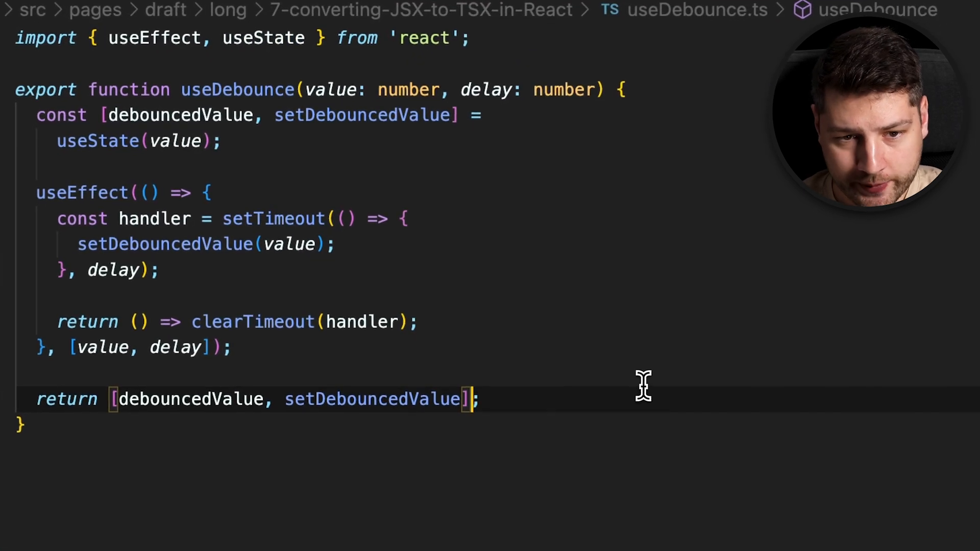
text(as c)
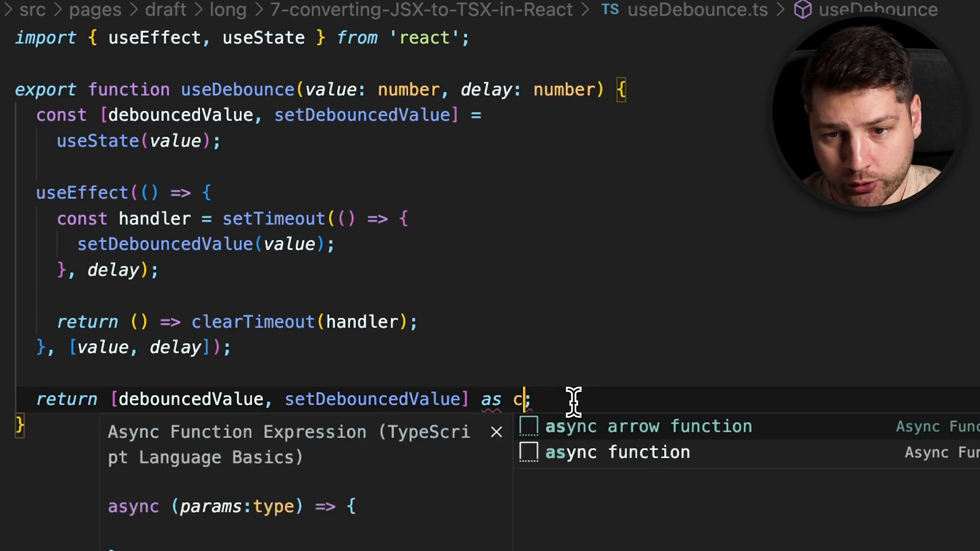
text(onst)
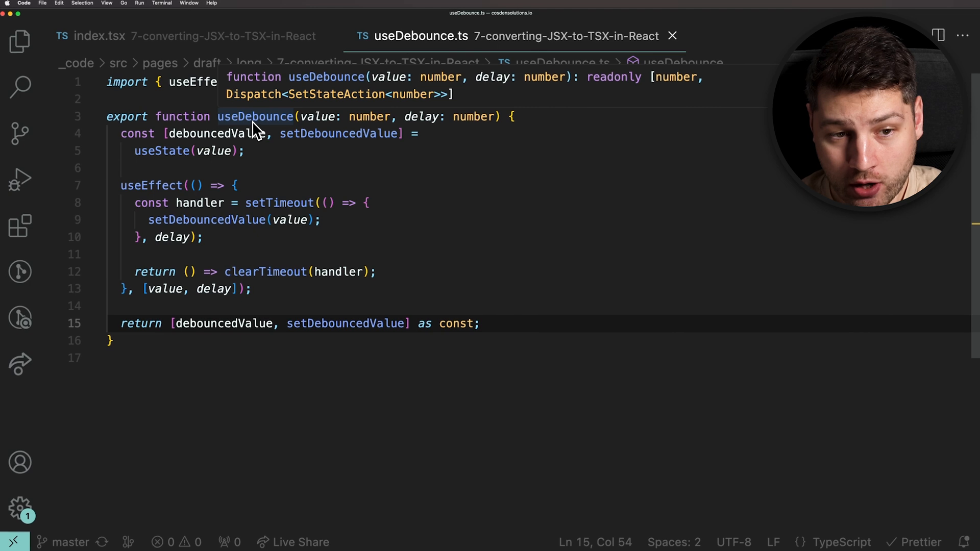
mouse_move(593, 88)
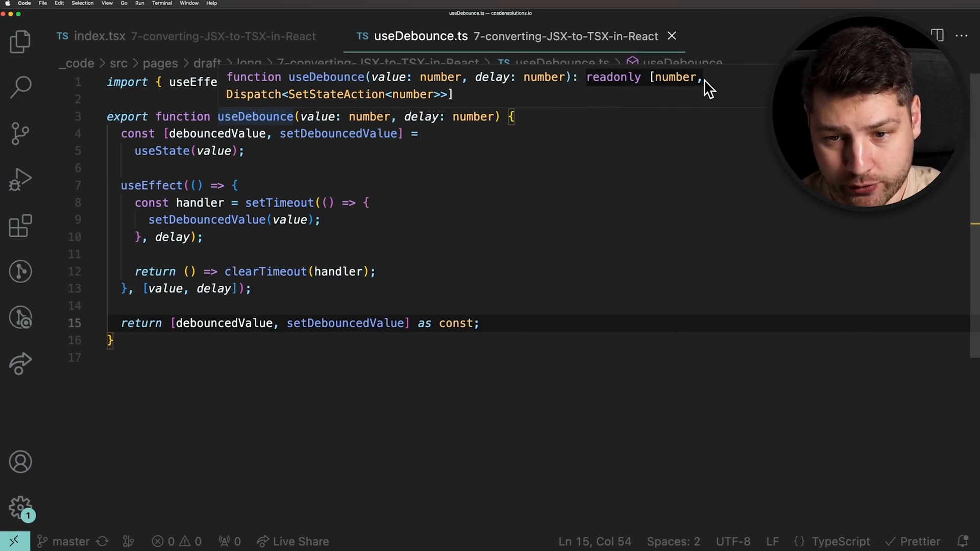
mouse_move(456, 101)
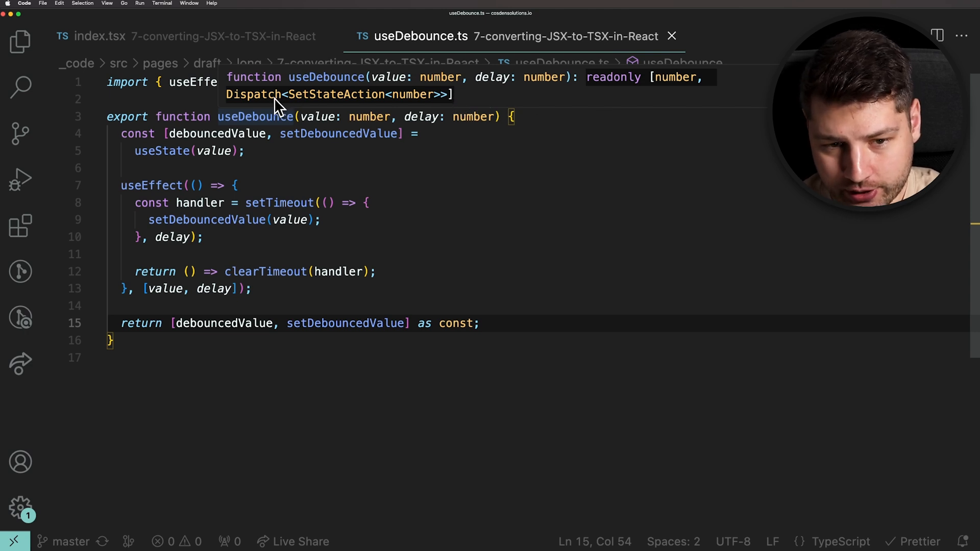
In index.tsx, destructure [debouncedCount, setDebouncedCount] from useDebounce(count, 1000) with auto-import
click(98, 36)
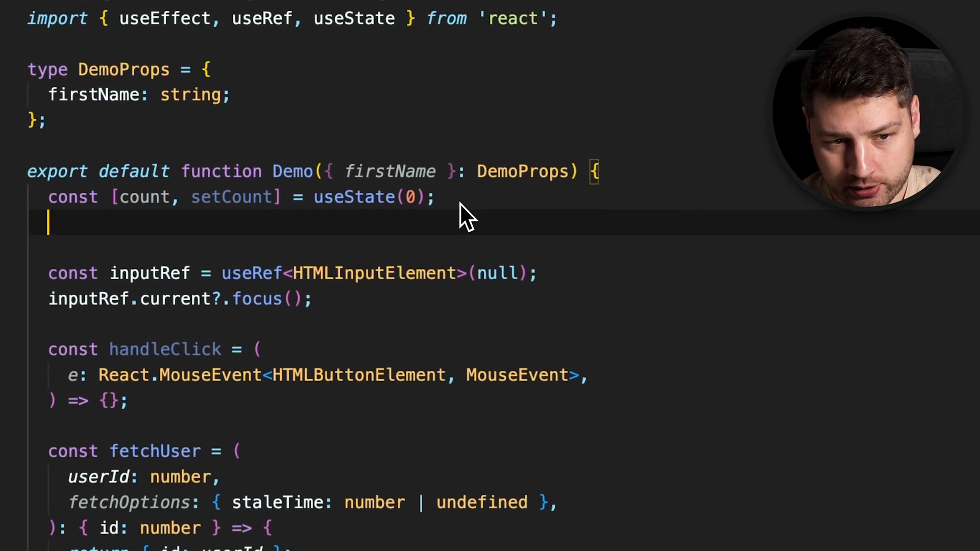
text(const [debounced)
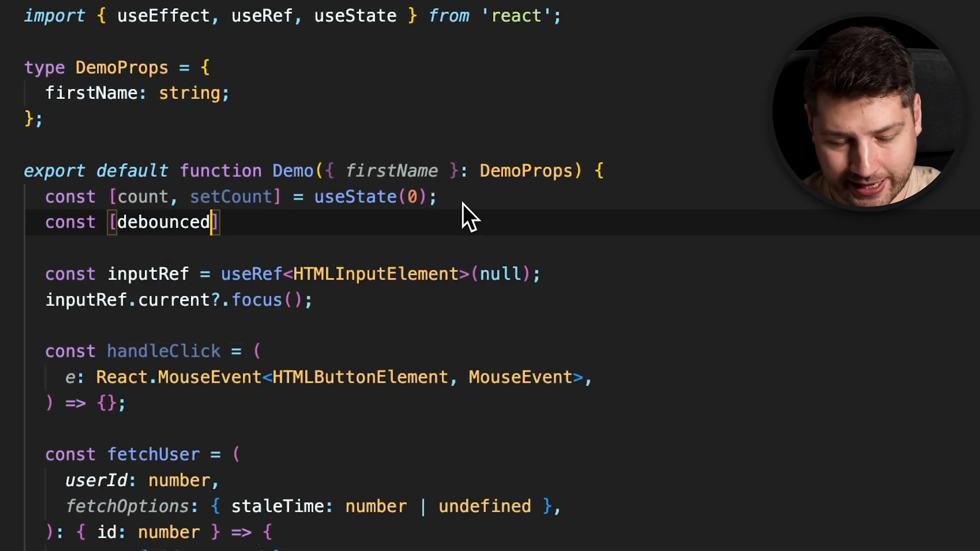
text(Count, setDeb)
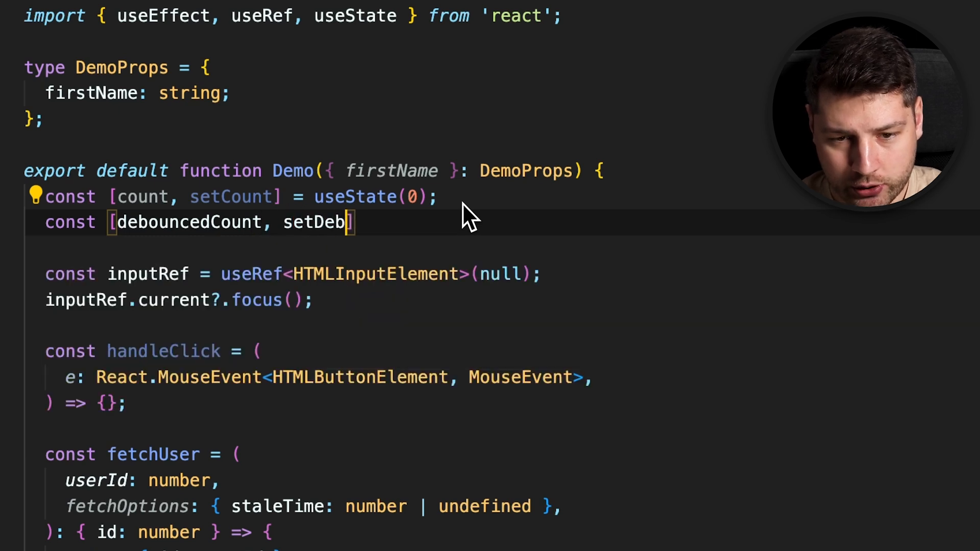
text(ouncedCount)
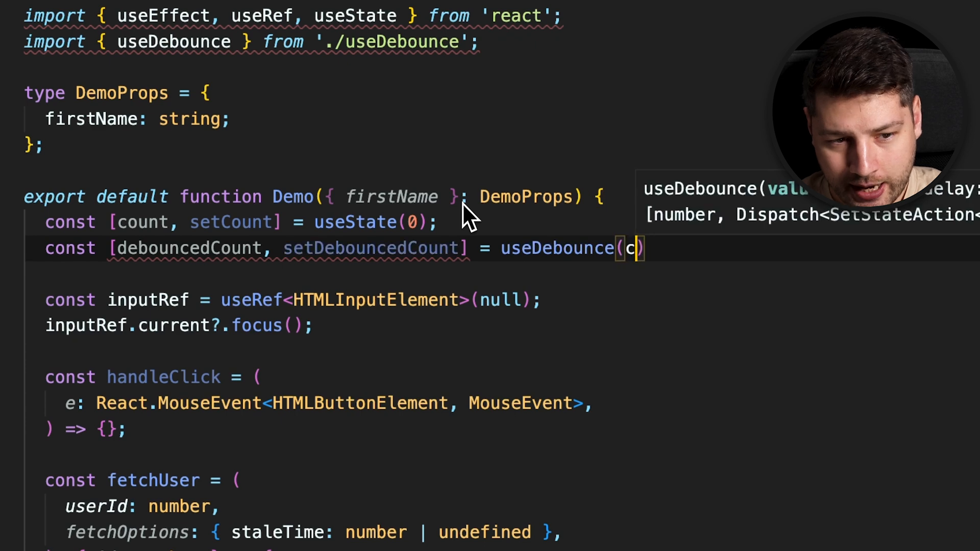
text(ount, 1000);)
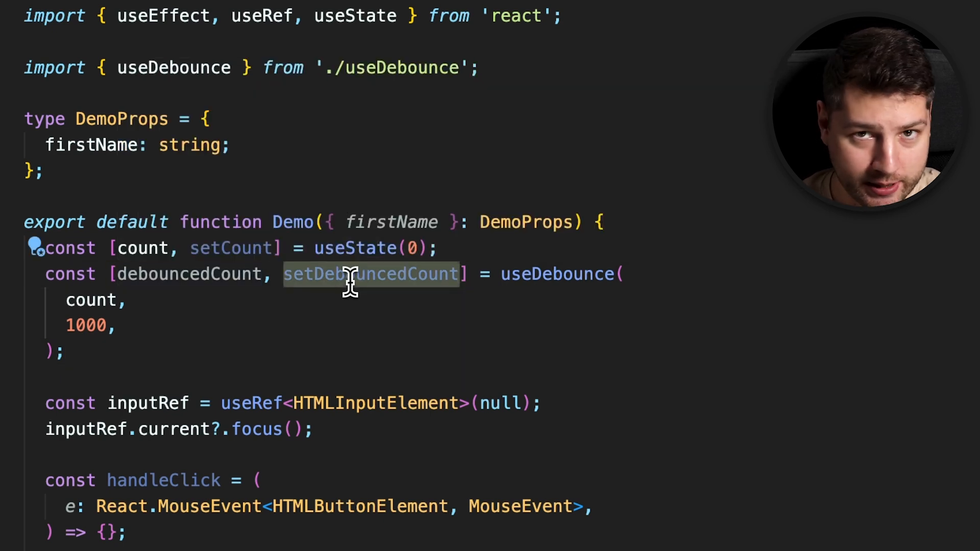
mouse_move(371, 274)
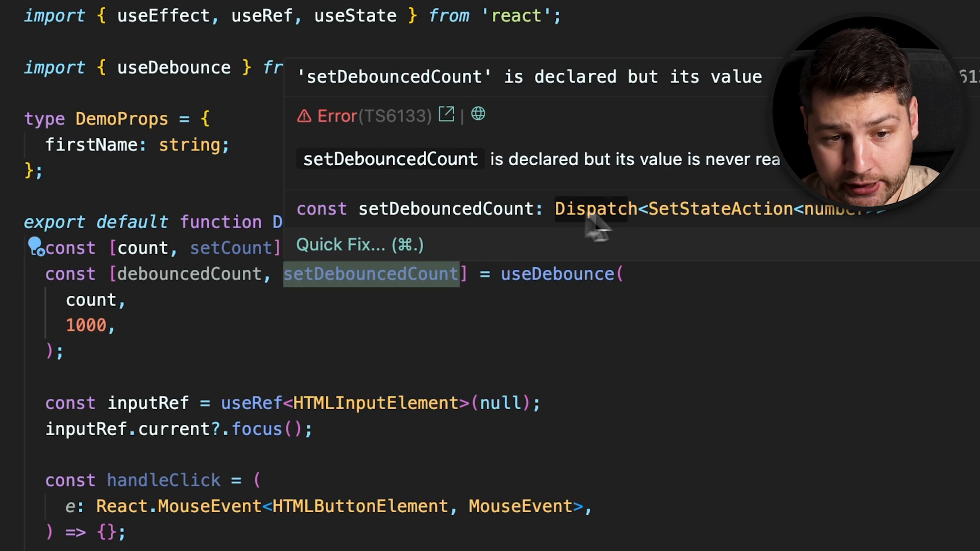